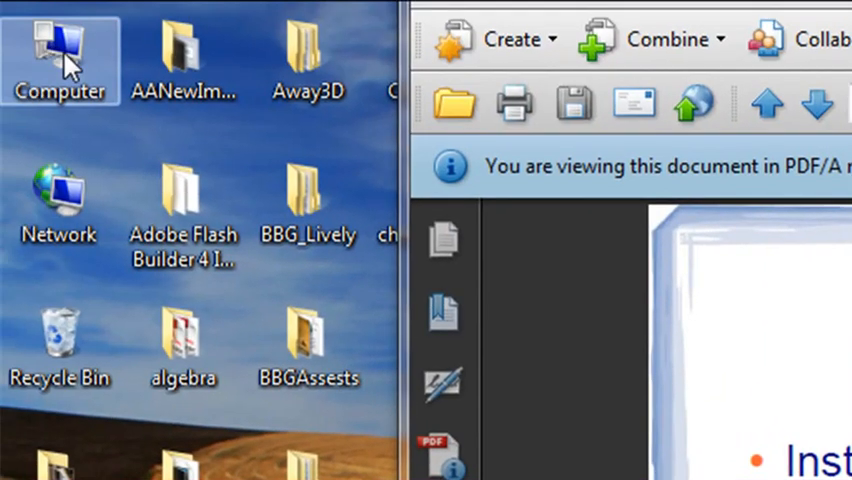
View the Computer's system properties from the desktop context menu.
right_click(60, 56)
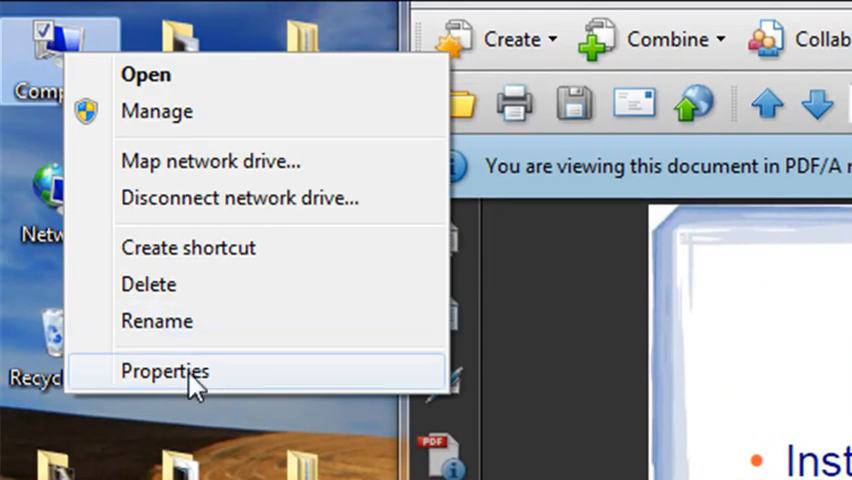
click(164, 372)
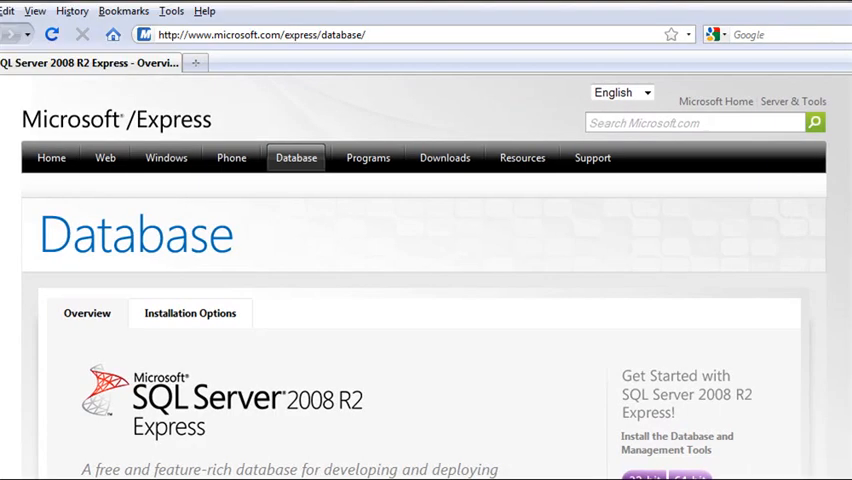
mouse_move(596, 194)
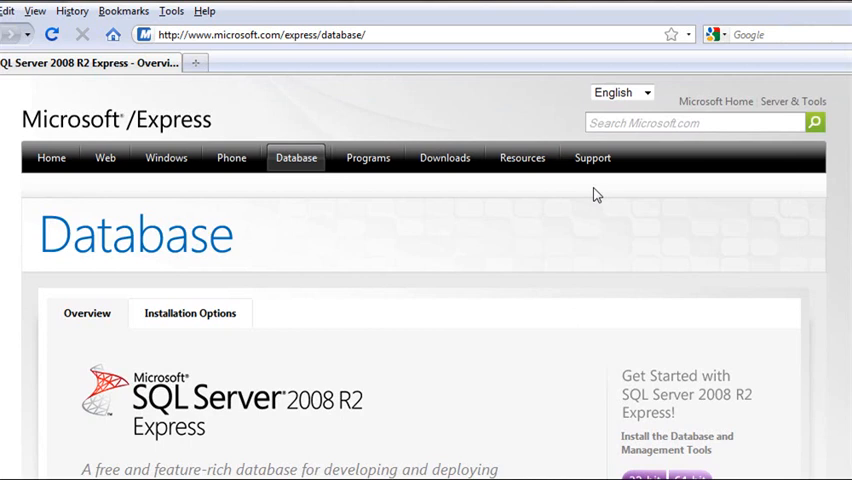
Show the Other Installation Options table comparing Express editions and 32/64-bit downloads.
scroll(down, 3)
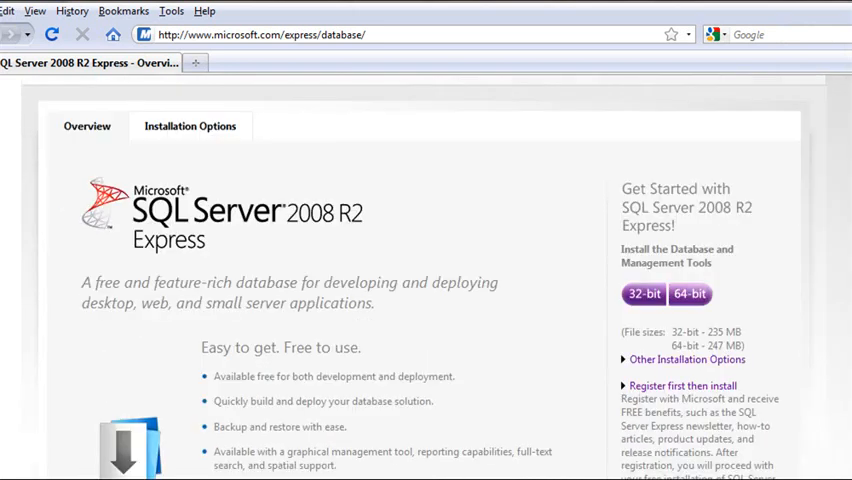
scroll(down, 3)
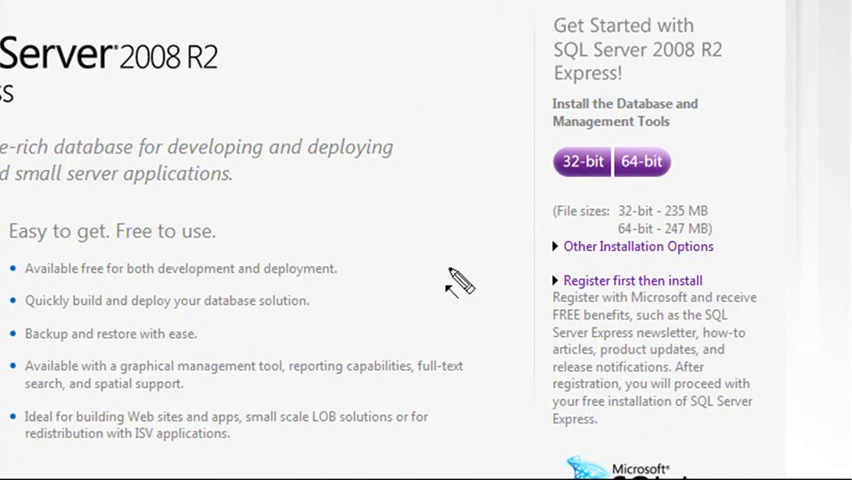
scroll(down, 3)
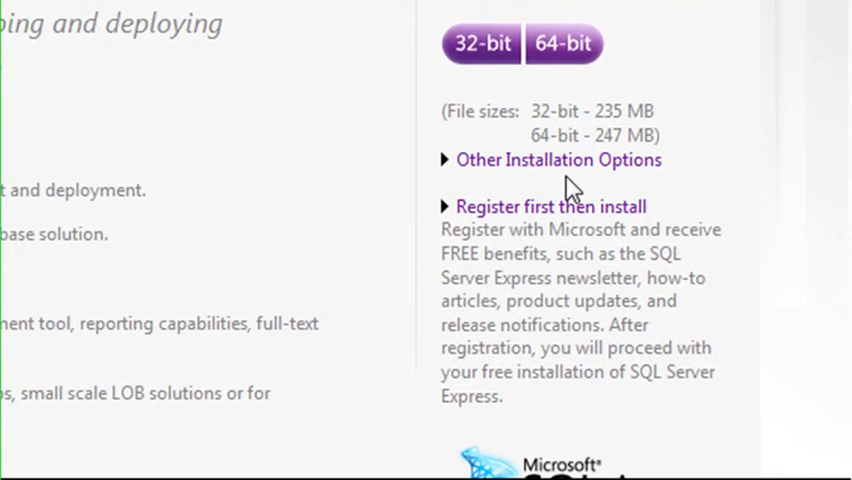
mouse_move(570, 168)
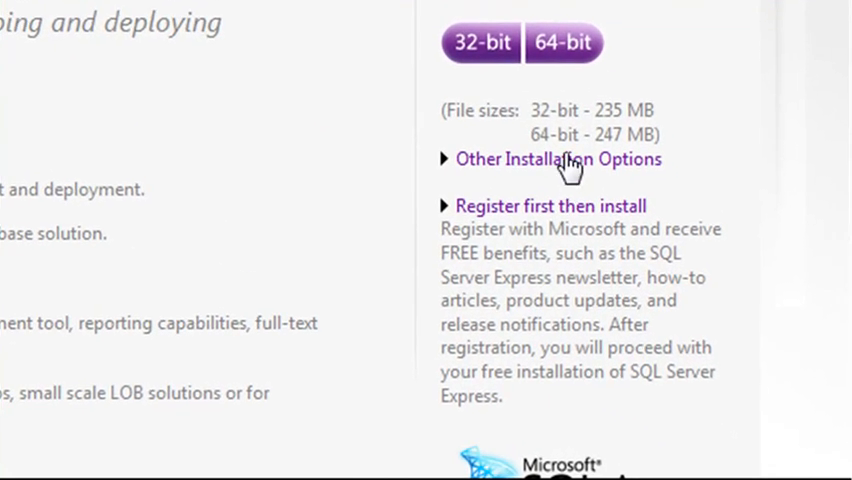
click(556, 158)
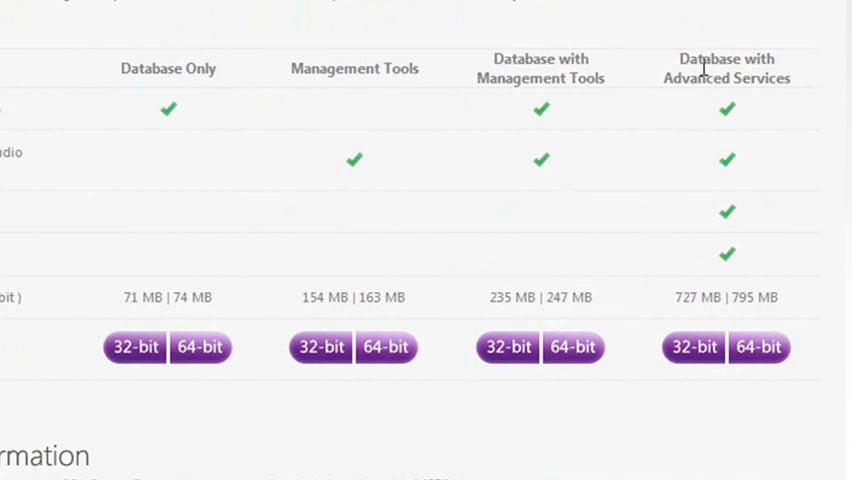
mouse_move(762, 356)
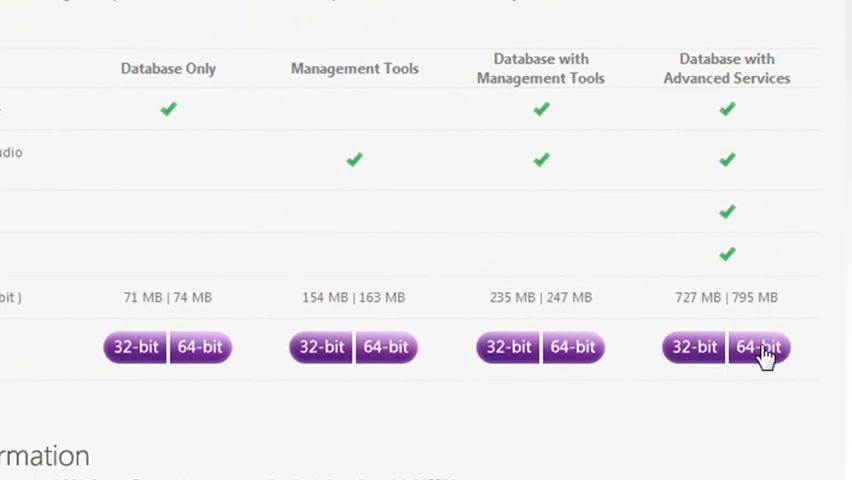
mouse_move(760, 348)
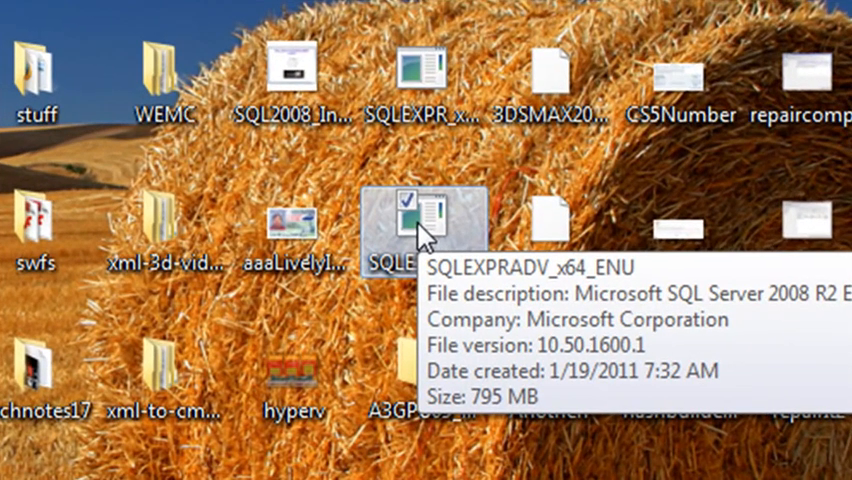
mouse_move(432, 240)
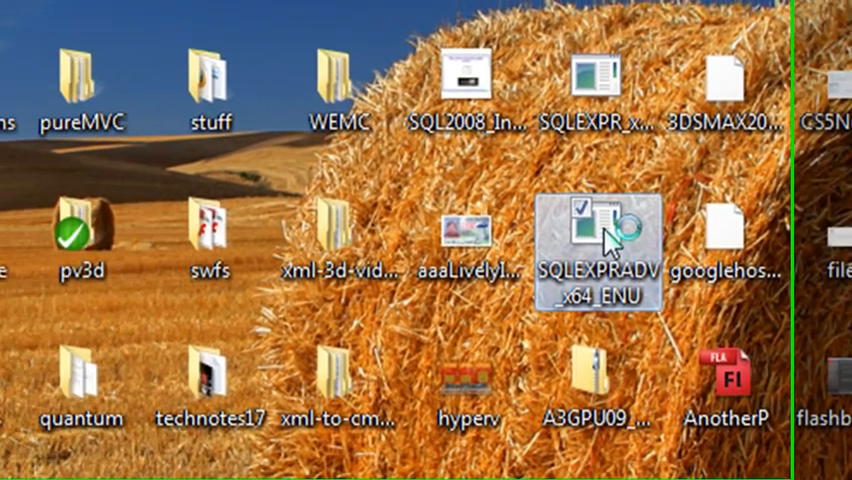
Run the downloaded SQLEXPRADV_x64_ENU installer from the desktop.
double_click(596, 244)
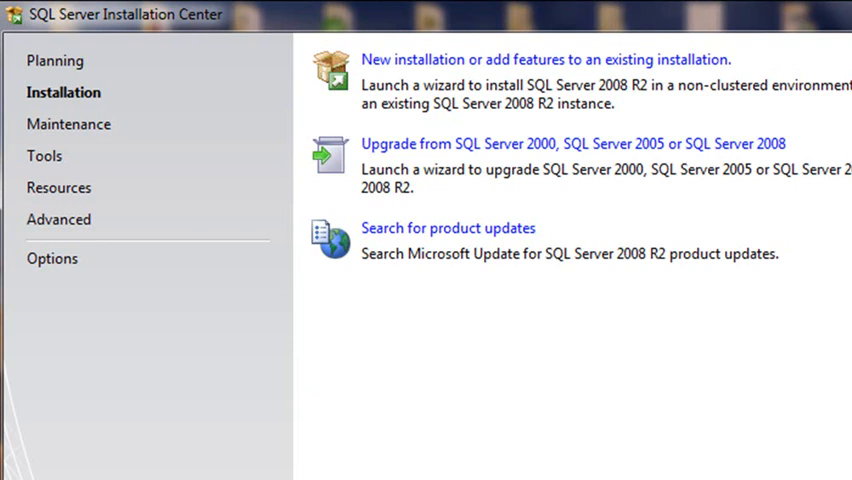
Show the Planning page with requirements, documentation and System Configuration Checker.
click(54, 60)
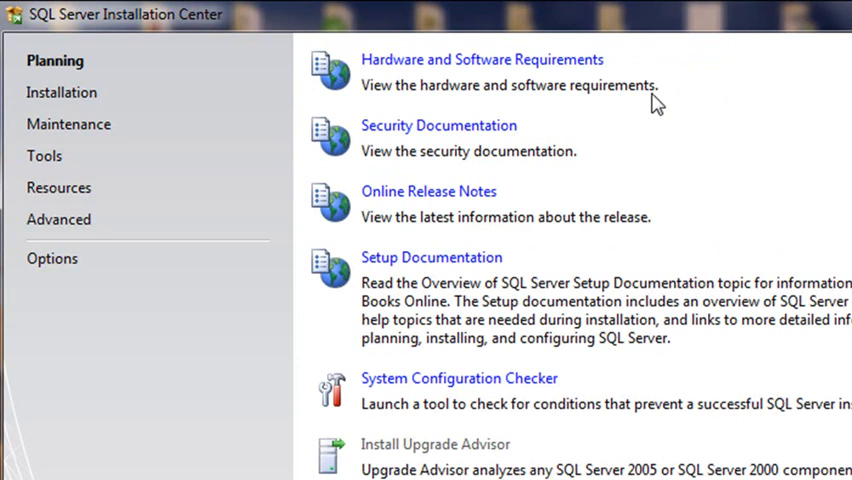
mouse_move(688, 180)
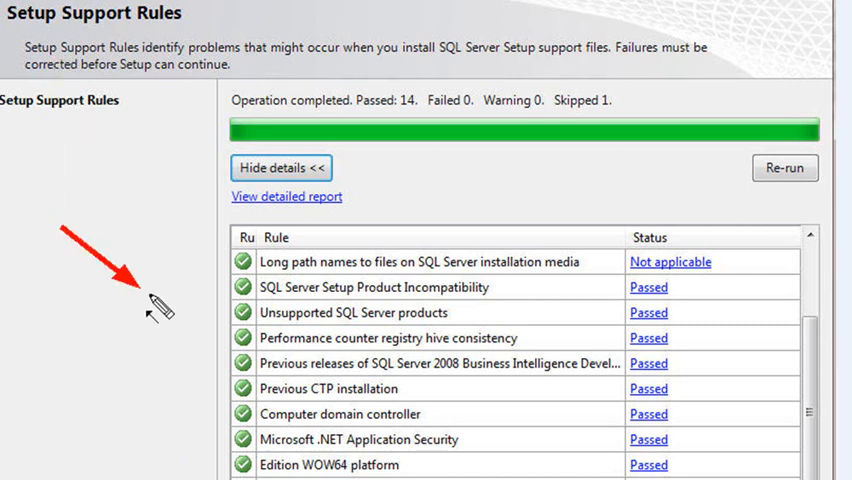
mouse_move(196, 336)
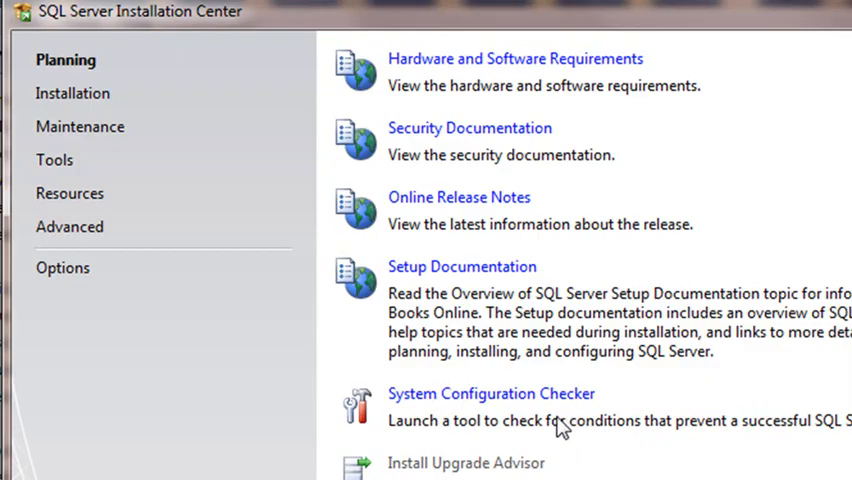
mouse_move(72, 92)
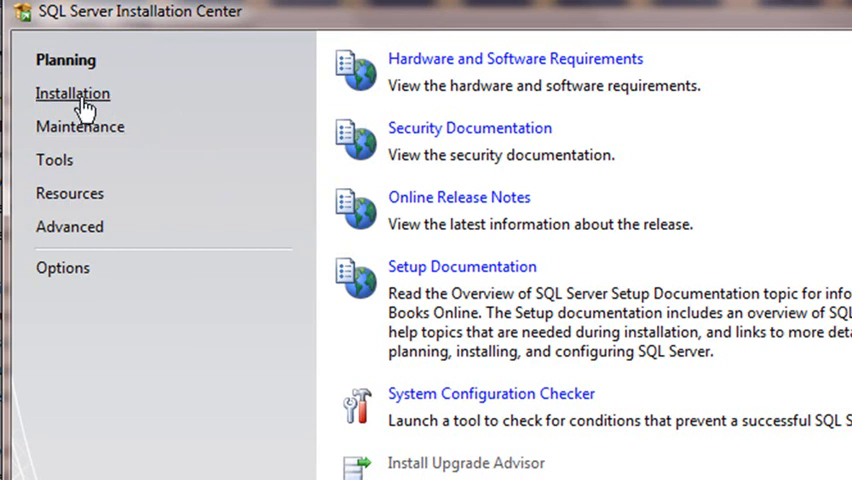
Start a new installation from the Installation page and let Setup load support files.
click(72, 92)
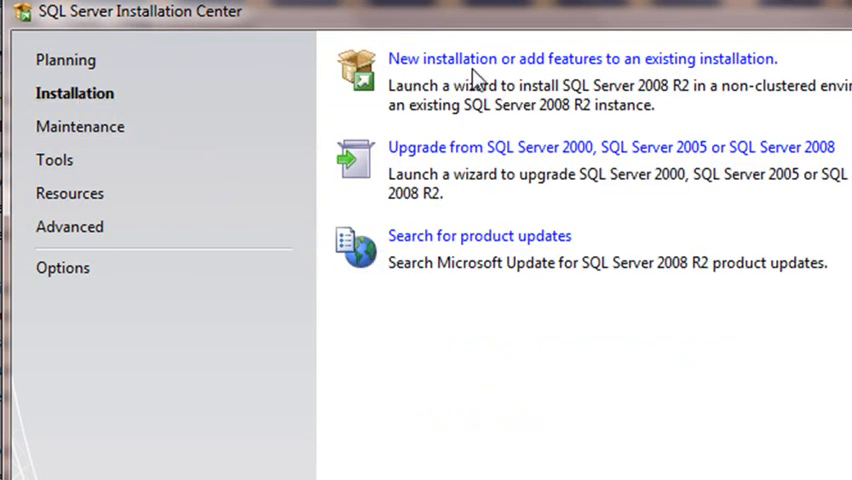
mouse_move(470, 66)
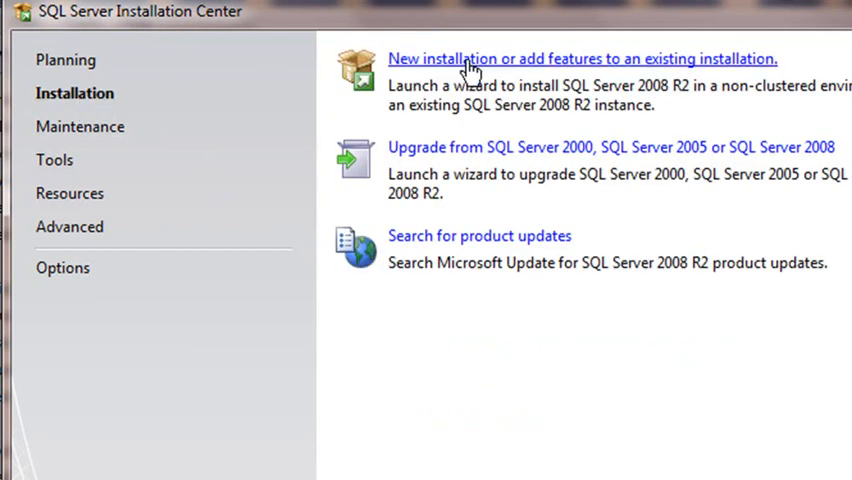
click(582, 58)
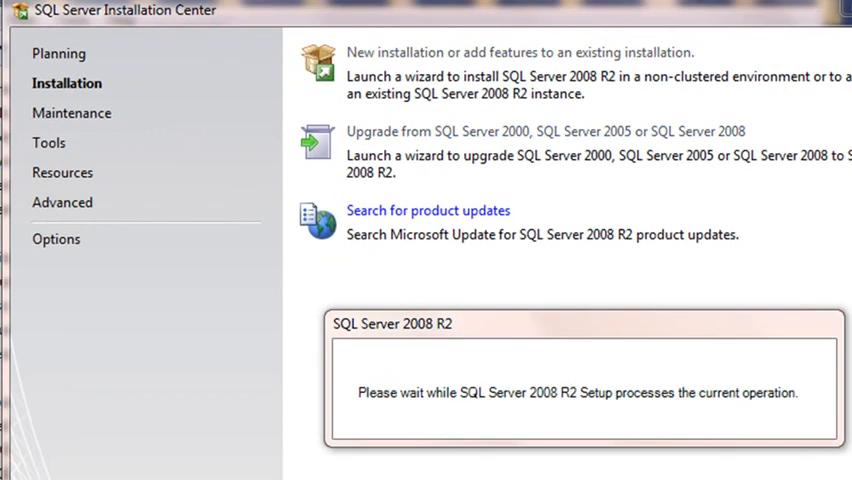
click(520, 52)
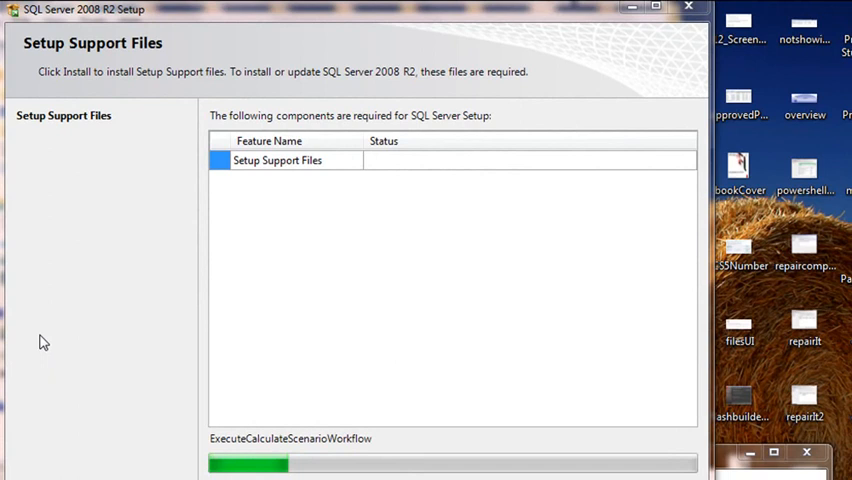
mouse_move(28, 440)
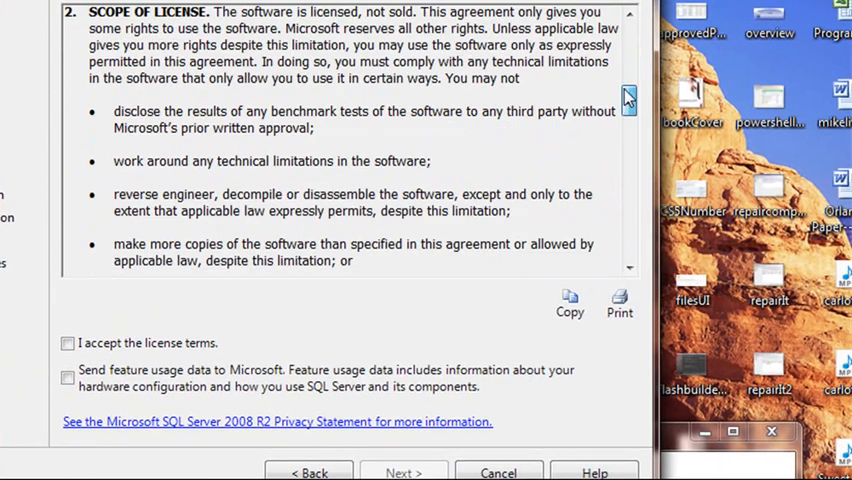
Accept the license terms and continue to the Instance Configuration page.
click(68, 344)
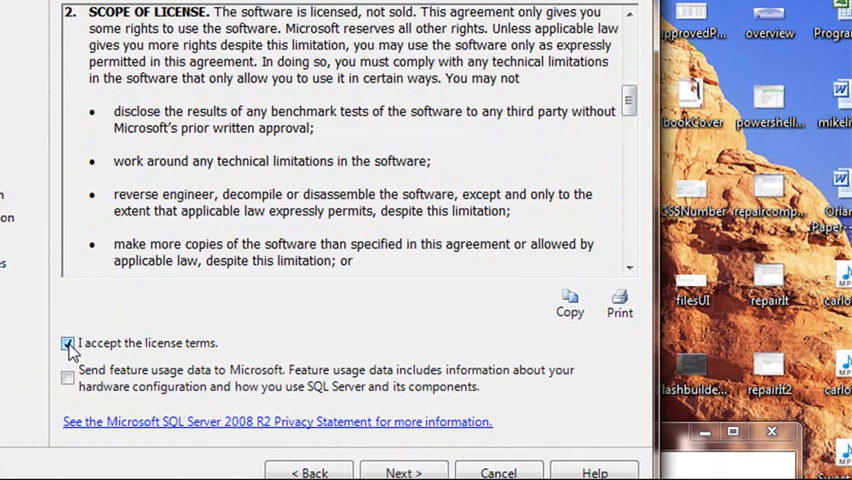
click(68, 344)
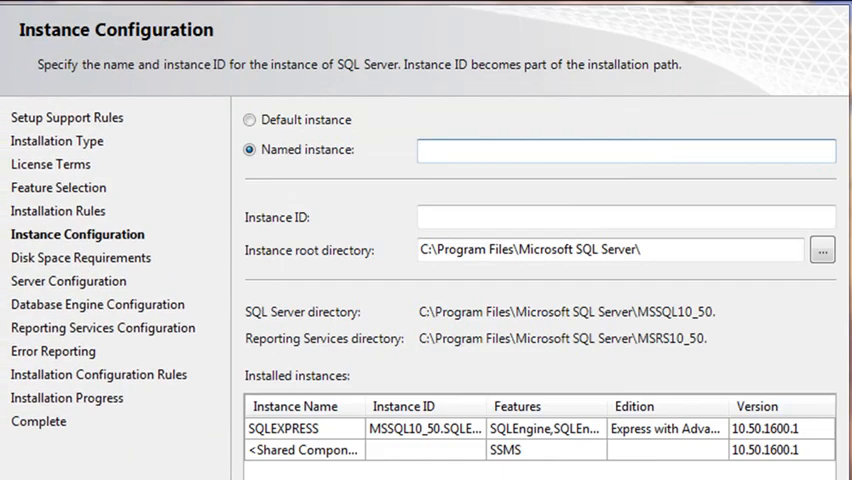
Choose the default MSSQLSERVER instance and proceed to Server Configuration.
click(626, 150)
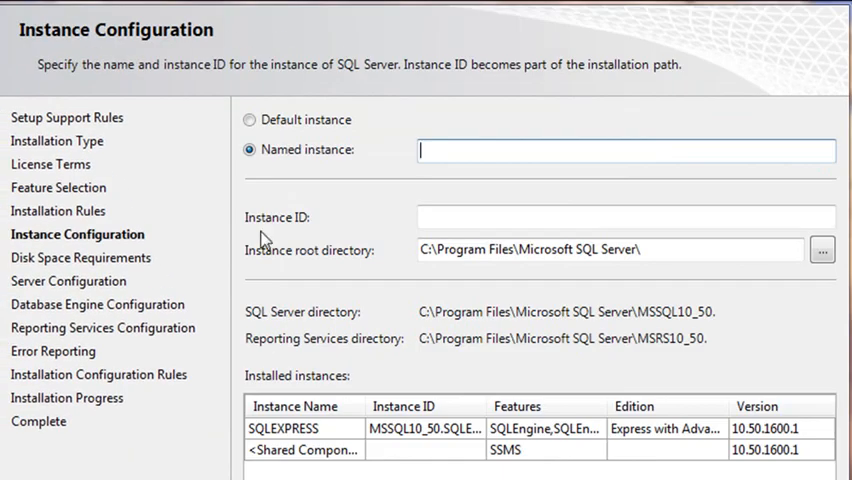
click(248, 120)
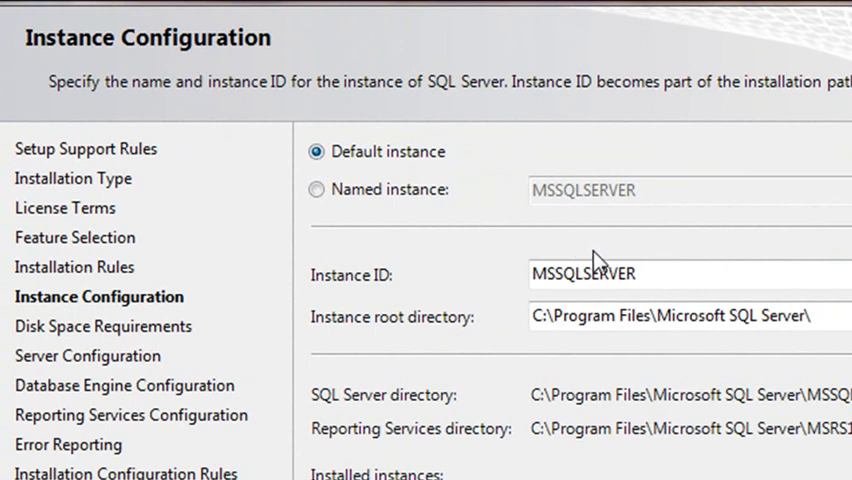
mouse_move(484, 250)
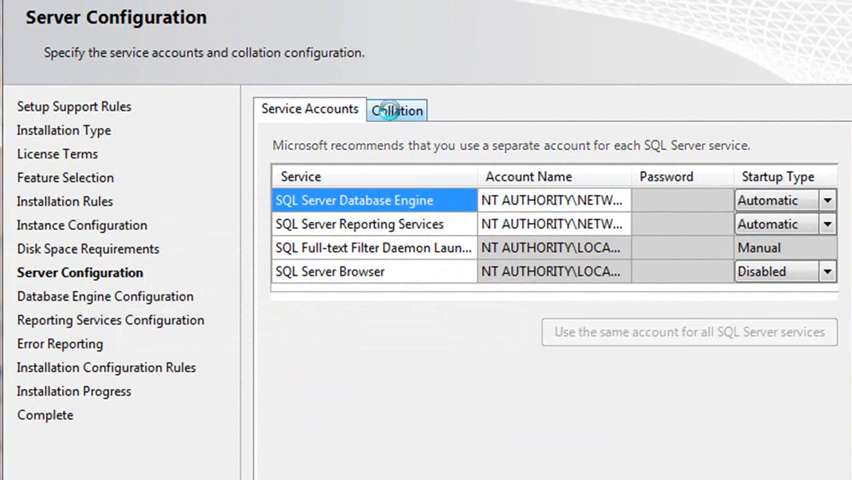
Review the Collation setting (SQL_Latin1_General_CP1_CI_AS) and return to Service Accounts.
click(396, 110)
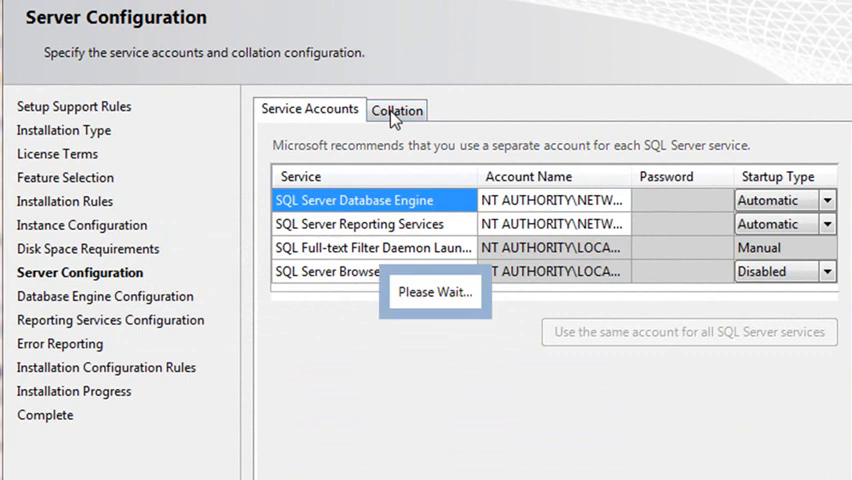
click(396, 110)
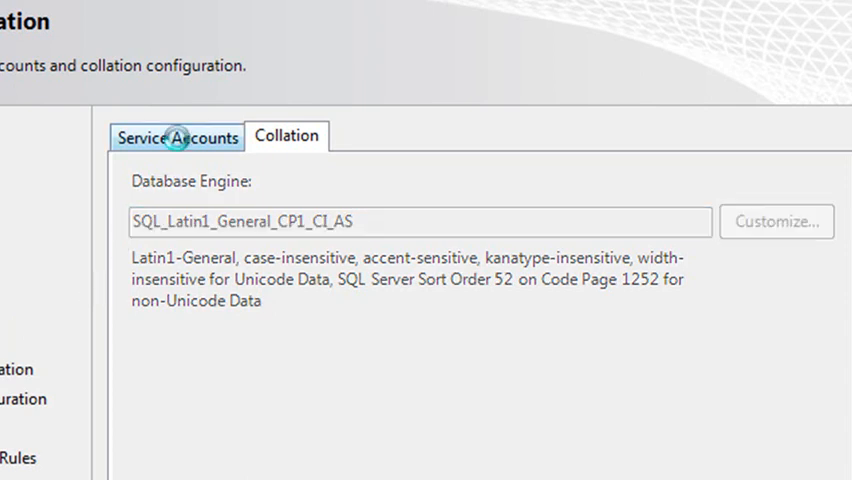
click(176, 136)
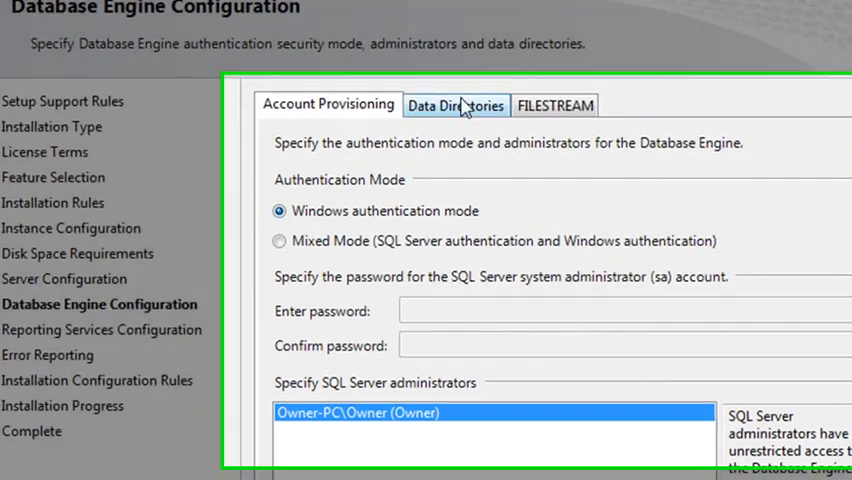
Review Data Directories and FILESTREAM options, then return to Account Provisioning with the current user listed.
click(456, 104)
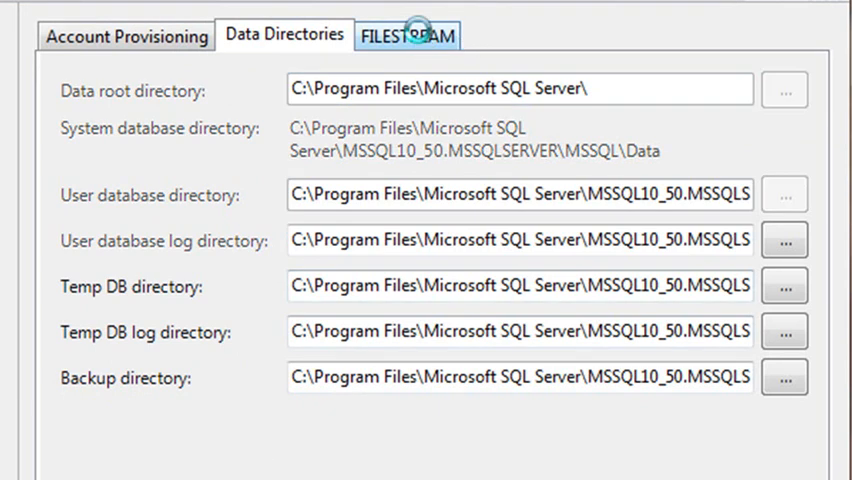
click(408, 36)
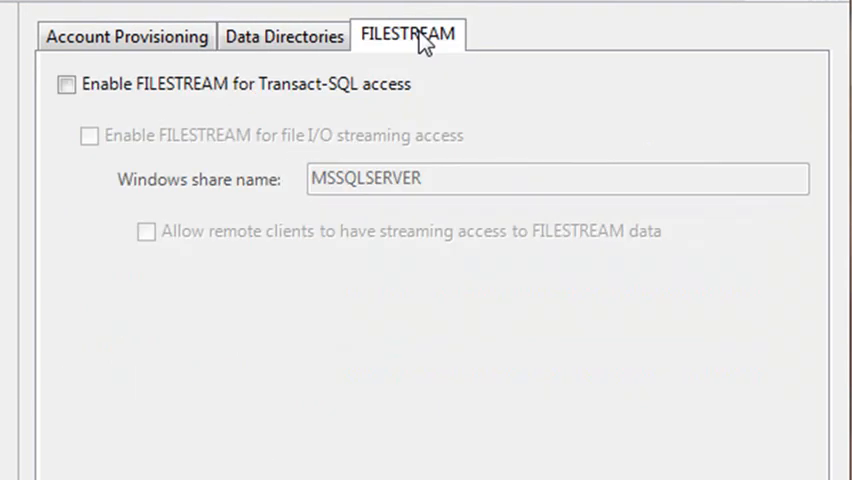
mouse_move(178, 348)
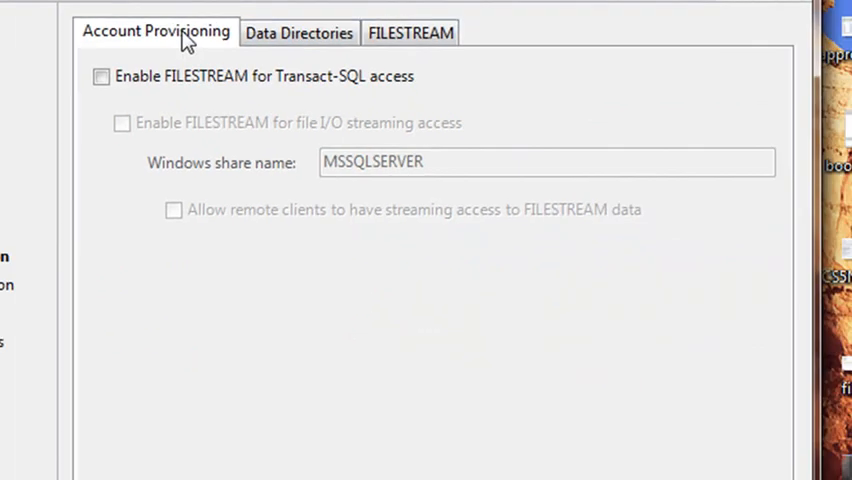
click(156, 32)
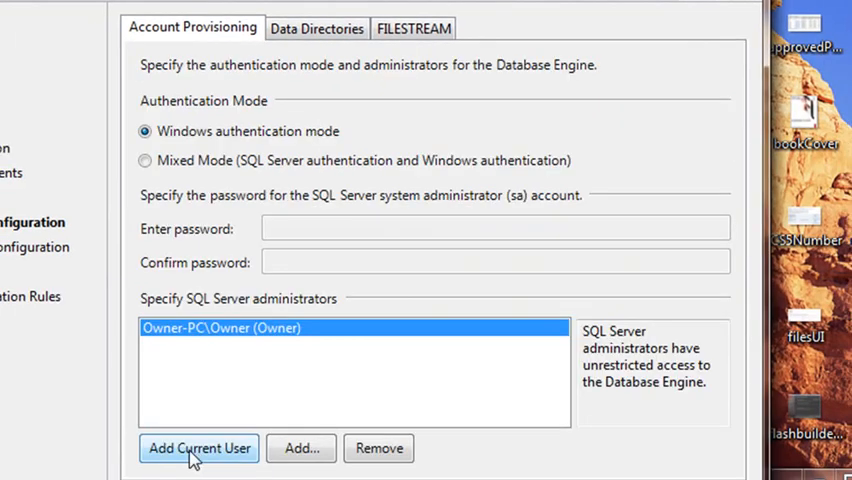
scroll(down, 3)
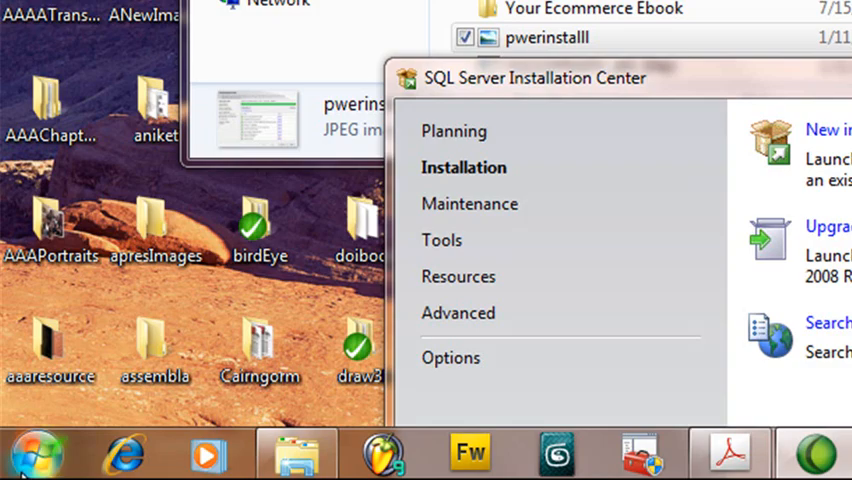
Expand the Microsoft SQL Server 2008 R2 folder and its Configuration Tools group in the Start menu.
click(36, 456)
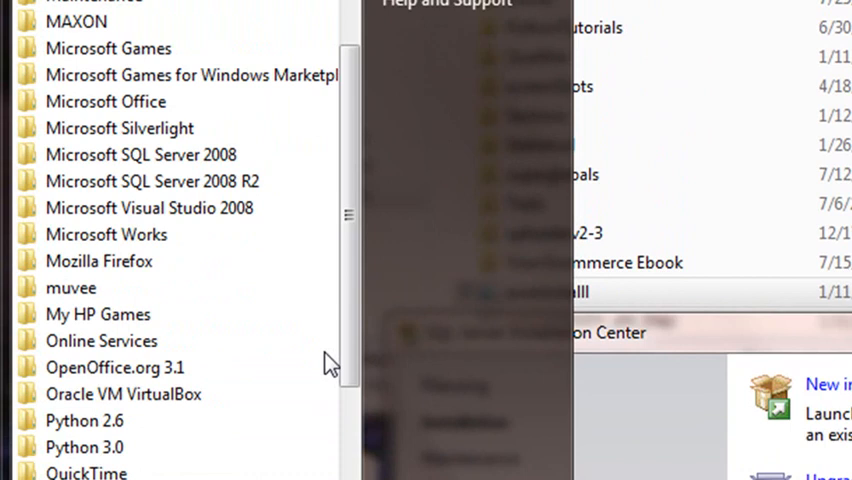
click(150, 180)
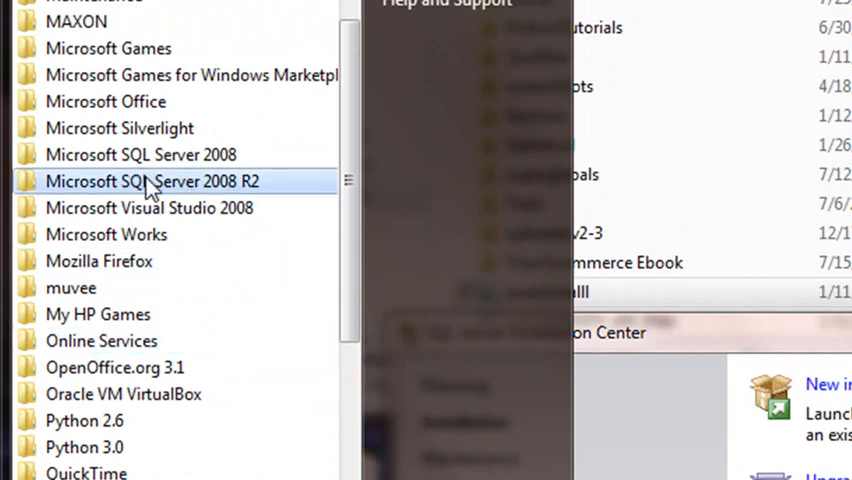
click(152, 180)
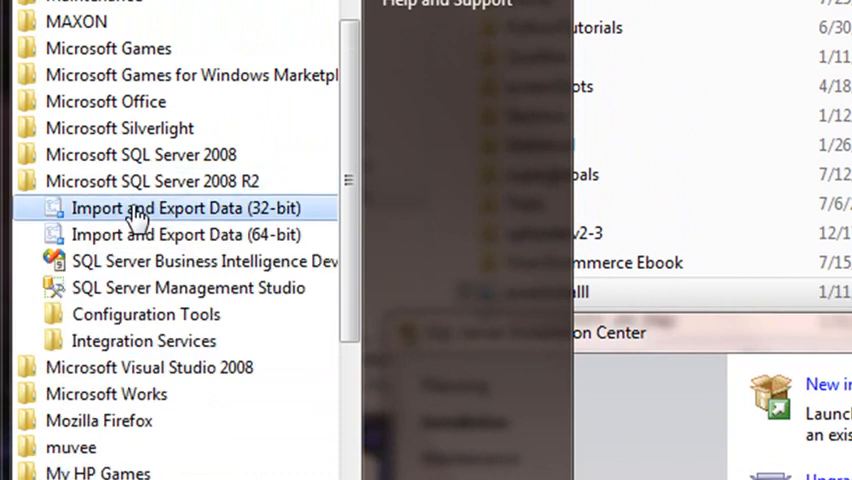
mouse_move(100, 184)
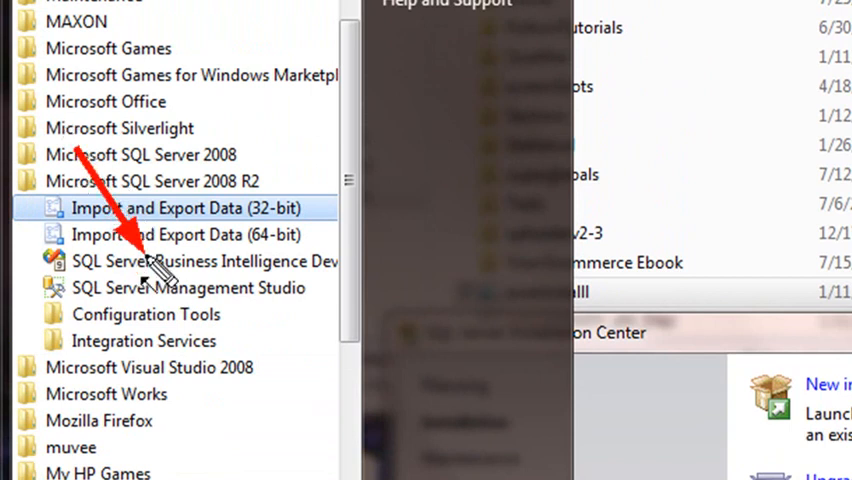
mouse_move(70, 300)
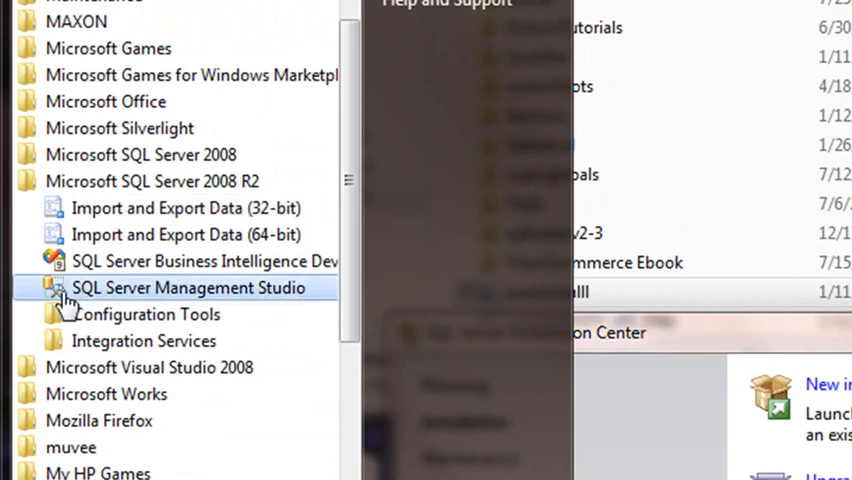
click(146, 314)
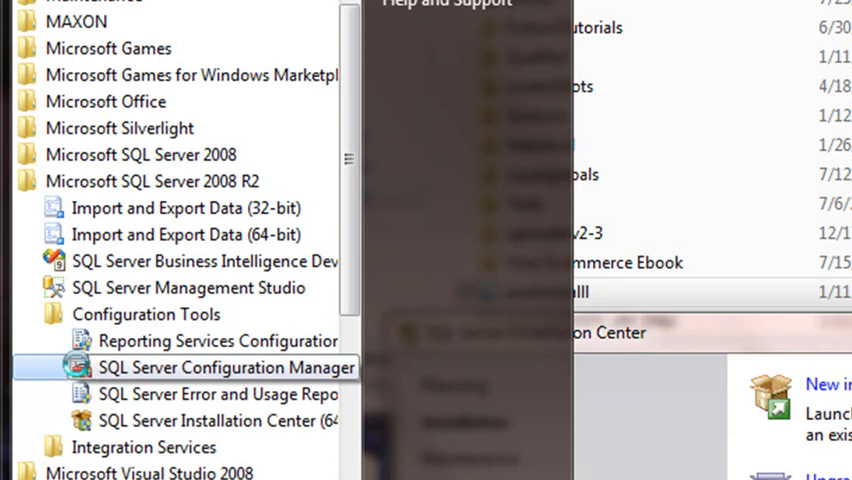
Pin Configuration Manager and Management Studio to the Start menu via their context menus.
right_click(224, 368)
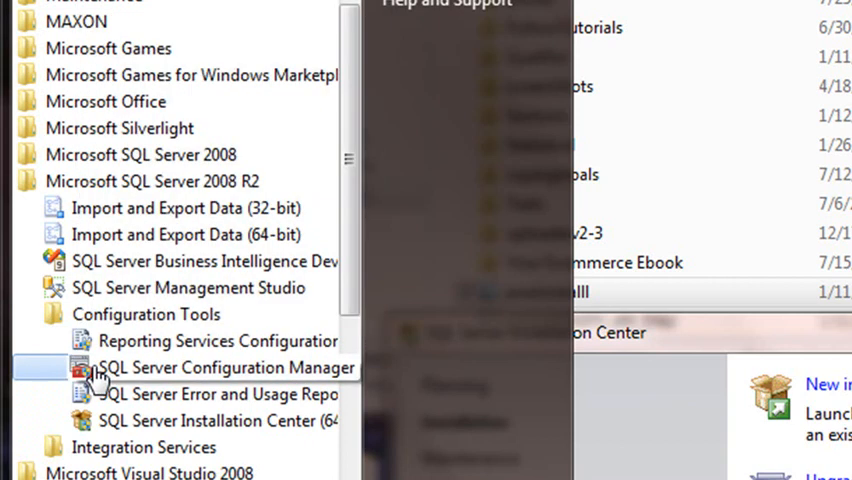
right_click(224, 368)
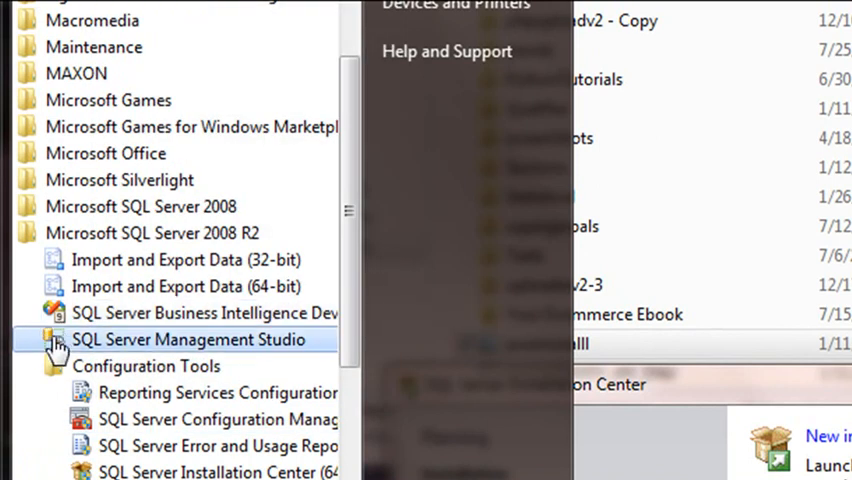
right_click(188, 340)
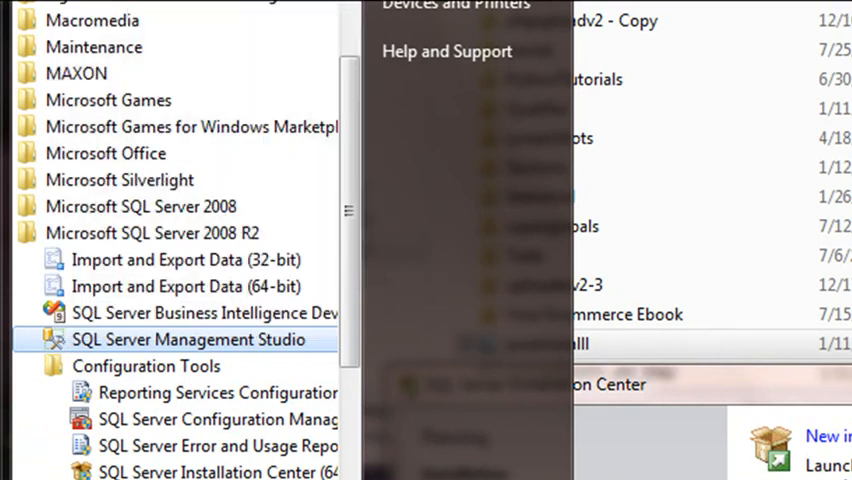
mouse_move(192, 104)
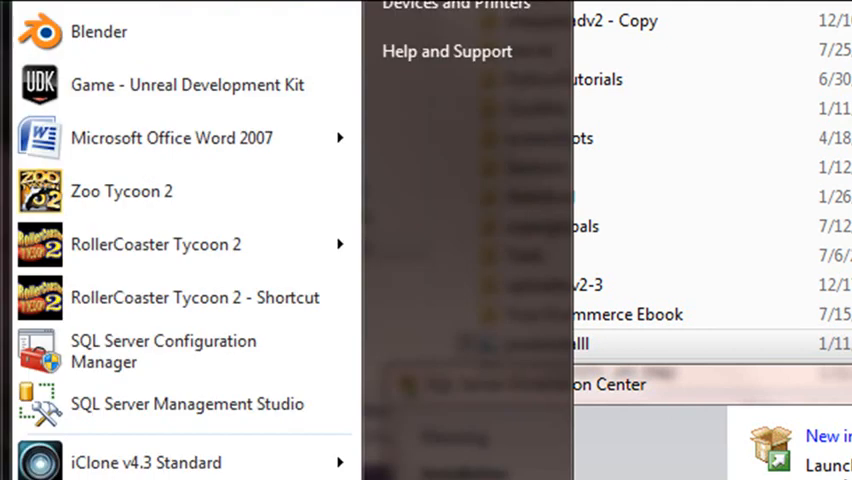
mouse_move(164, 352)
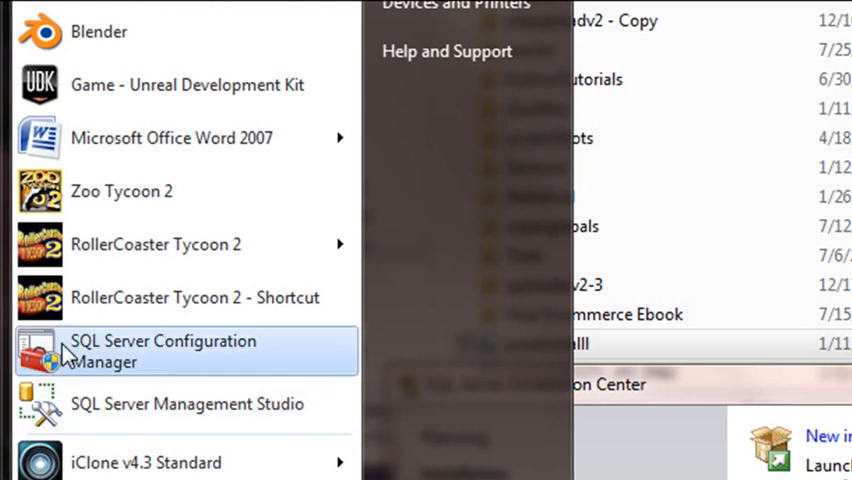
Launch SQL Server Configuration Manager and show the SQL Server Services list with their states.
click(164, 352)
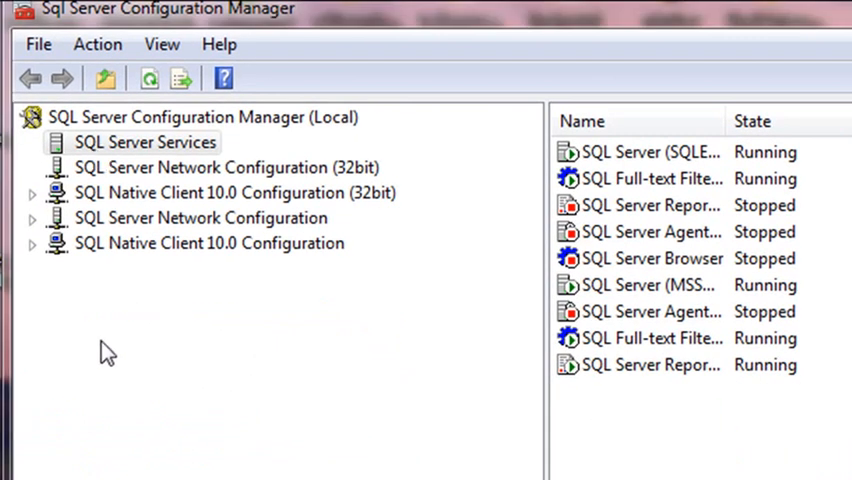
click(144, 142)
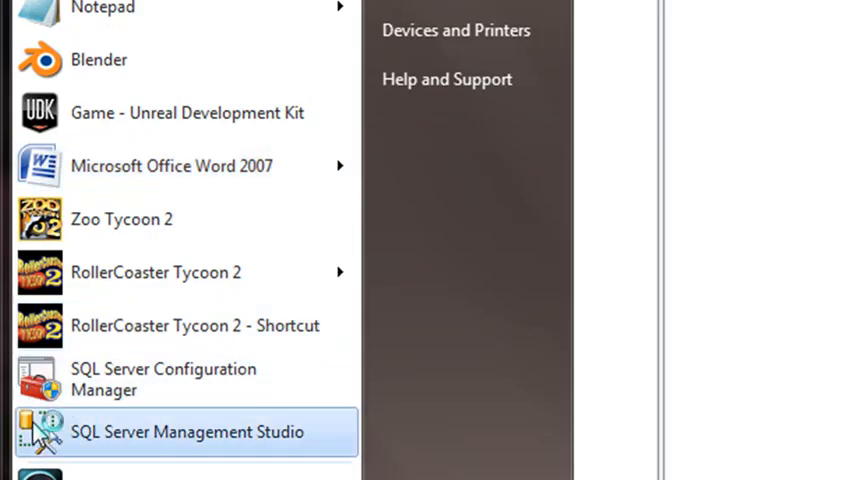
Launch Management Studio and connect to the local Database Engine using Windows Authentication.
click(186, 432)
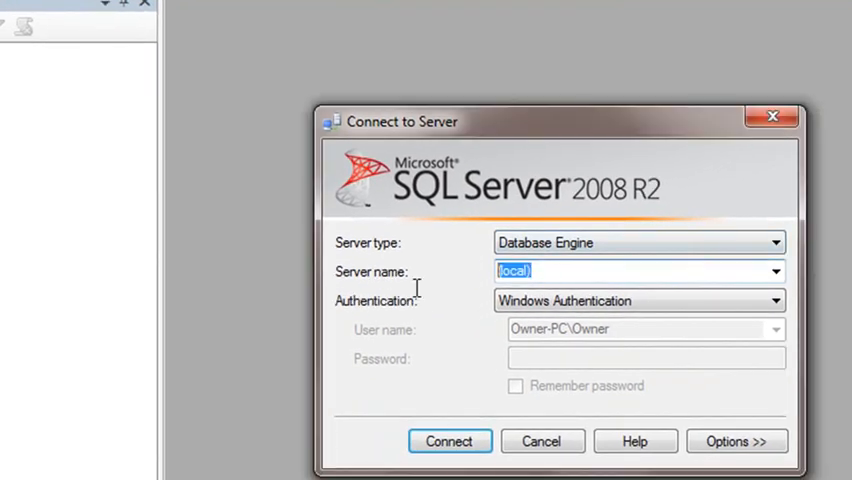
mouse_move(424, 296)
text(.)
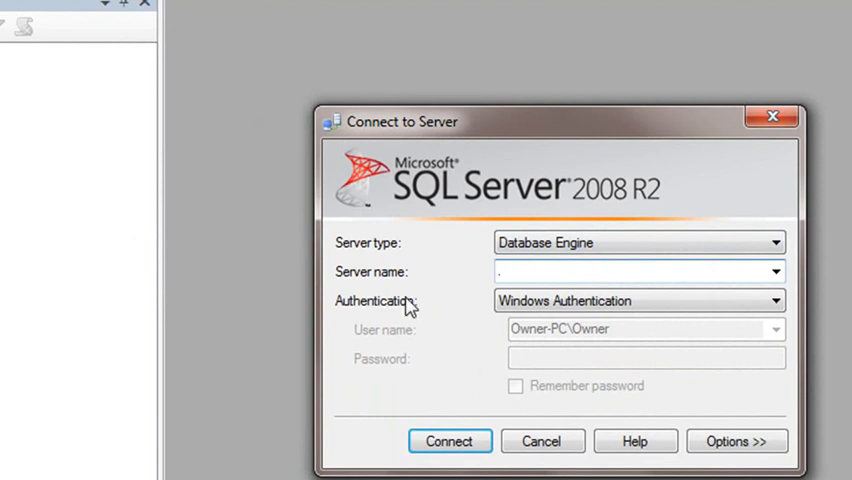
click(448, 440)
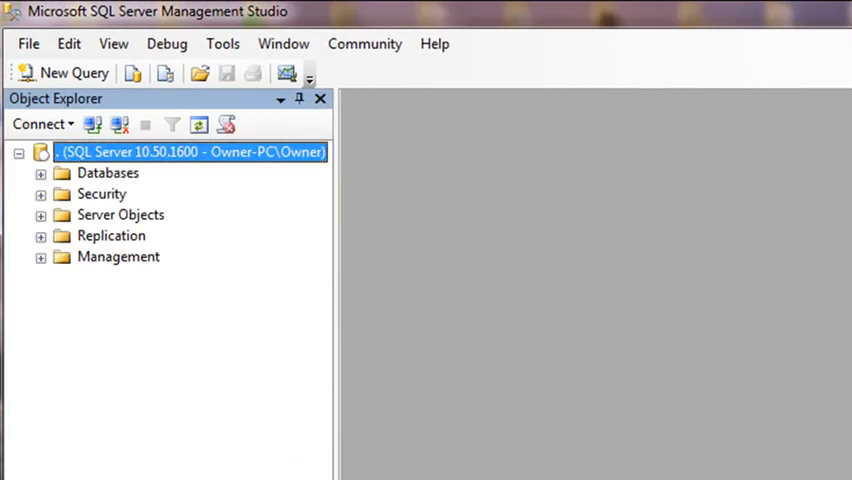
mouse_move(578, 256)
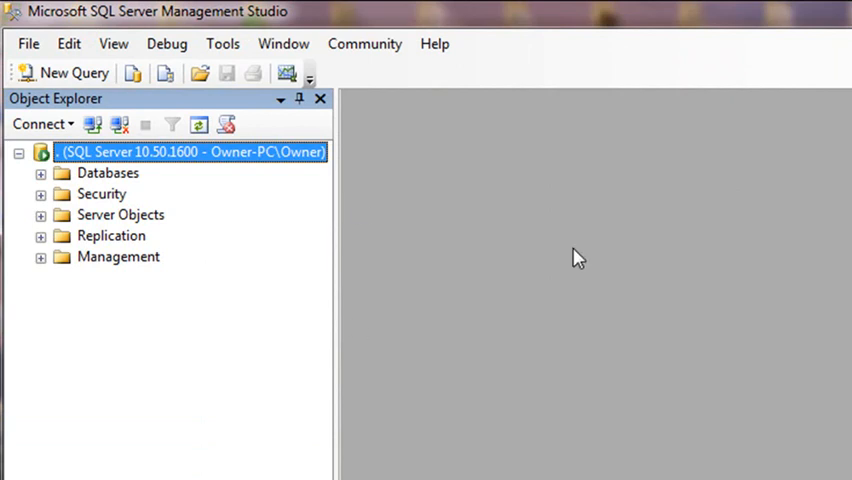
mouse_move(610, 176)
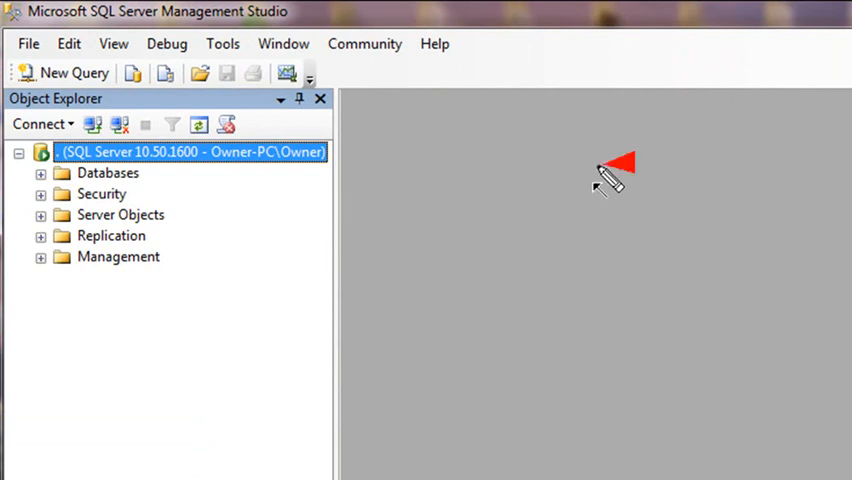
mouse_move(290, 216)
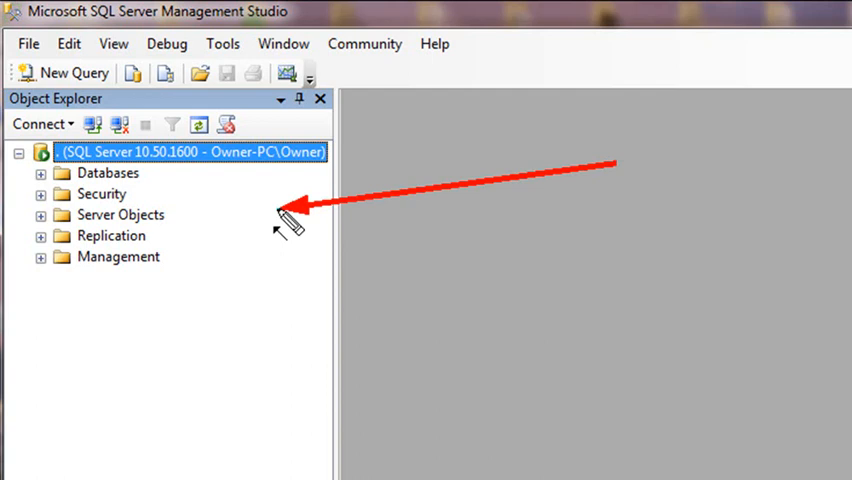